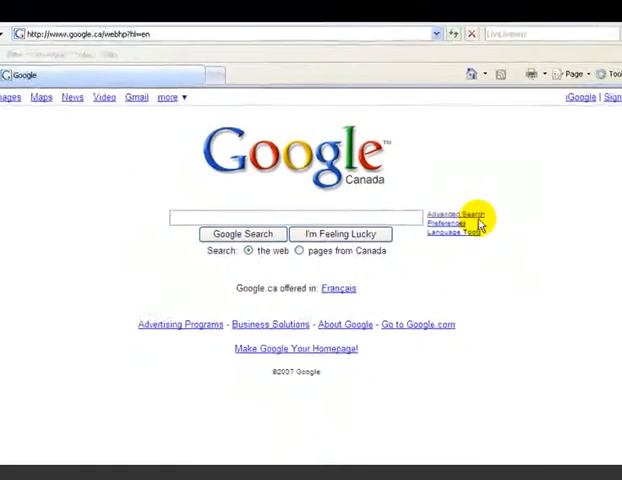
Bring up the Advanced Search form to enter composting as the required word
click(450, 212)
text(composting)
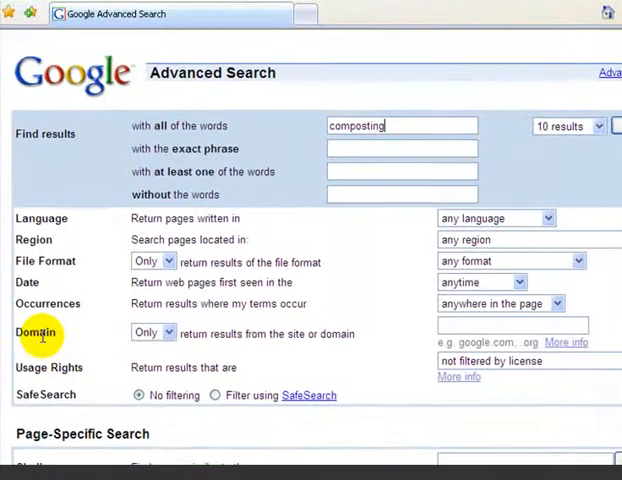
Restrict the composting search to the .ca domain and submit it
click(510, 328)
text(.ca)
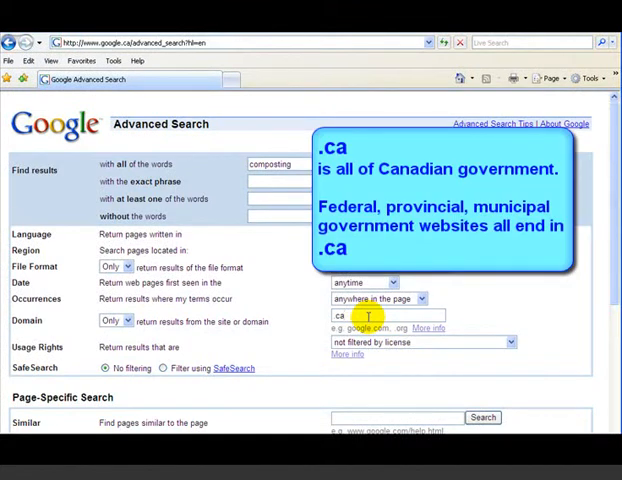
click(502, 164)
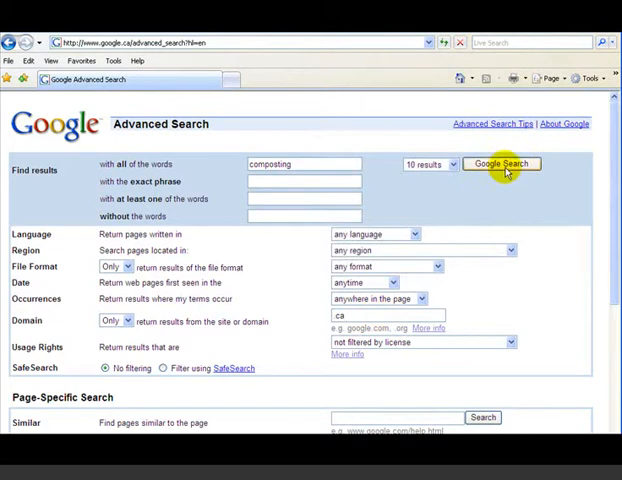
Run the search for composting limited to .ca sites
click(502, 164)
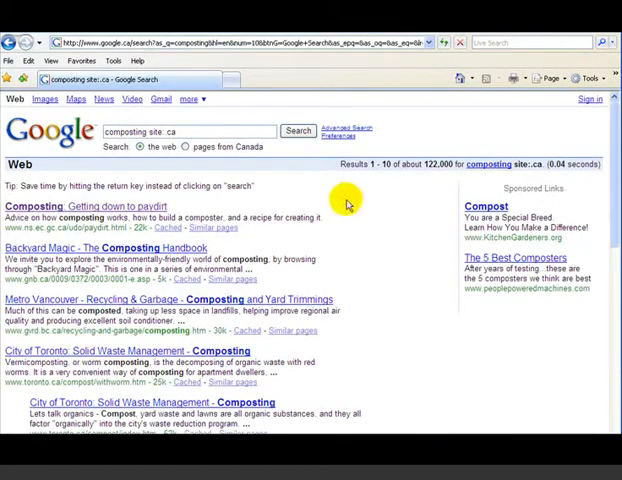
mouse_move(190, 188)
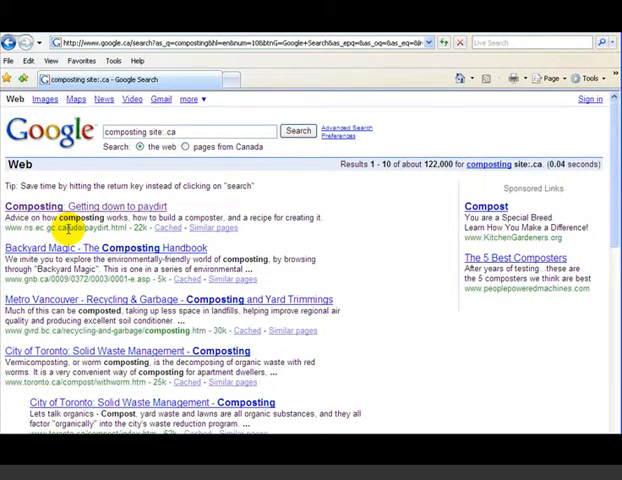
mouse_move(74, 302)
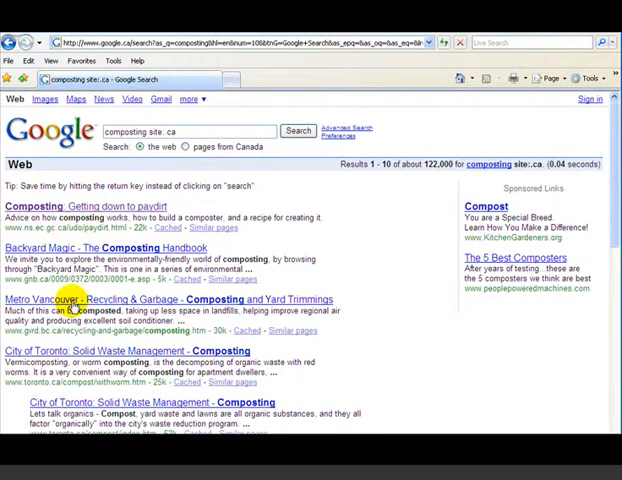
mouse_move(136, 218)
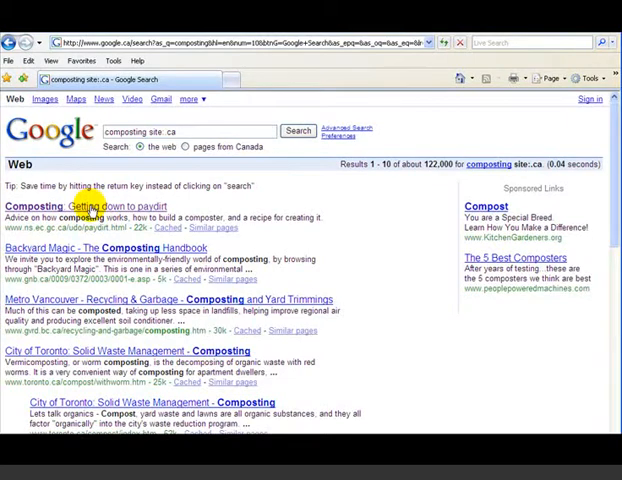
Follow the first result, Environment Canada's 'Composting: Getting down to paydirt'
click(82, 206)
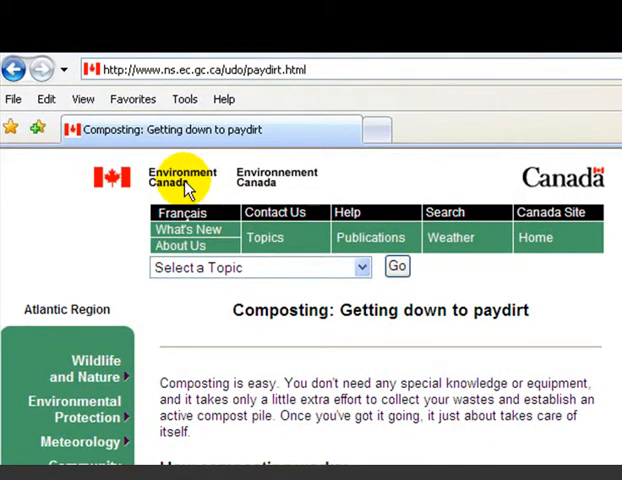
mouse_move(222, 68)
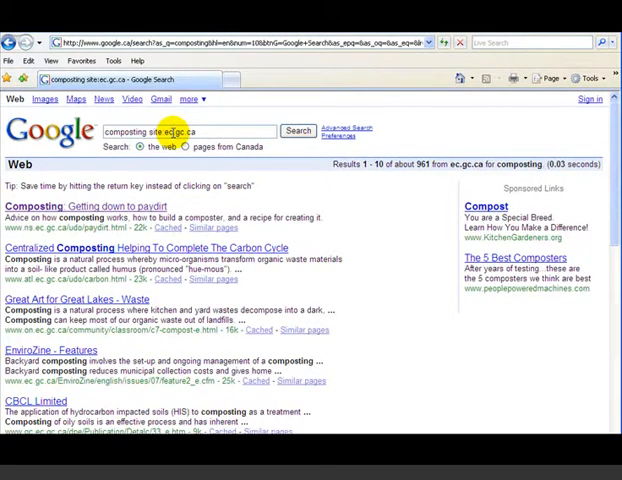
Return to Advanced Search to change the domain from ec.gc.ca to bc.ca
click(334, 132)
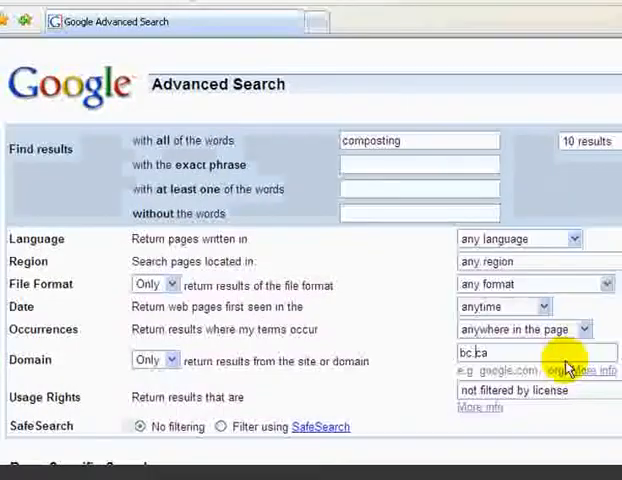